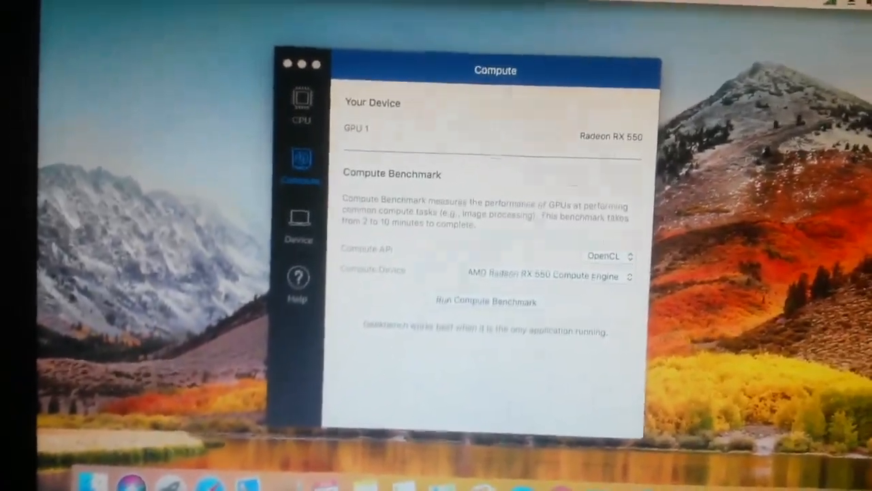
Run the OpenCL compute benchmark on the Radeon RX 550, uploading a score of 41364.
{"action": "left_click", "coordinate": [485, 301]}
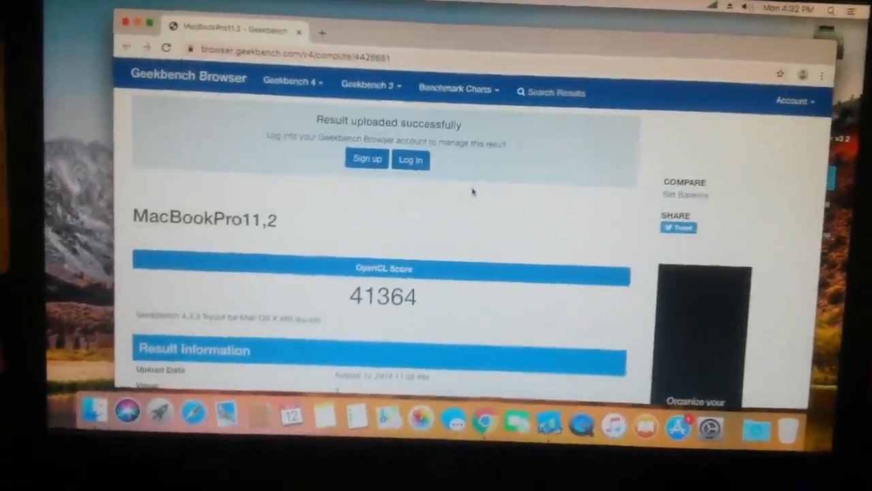
{"action": "scroll", "scroll_direction": "down", "scroll_amount": 3}
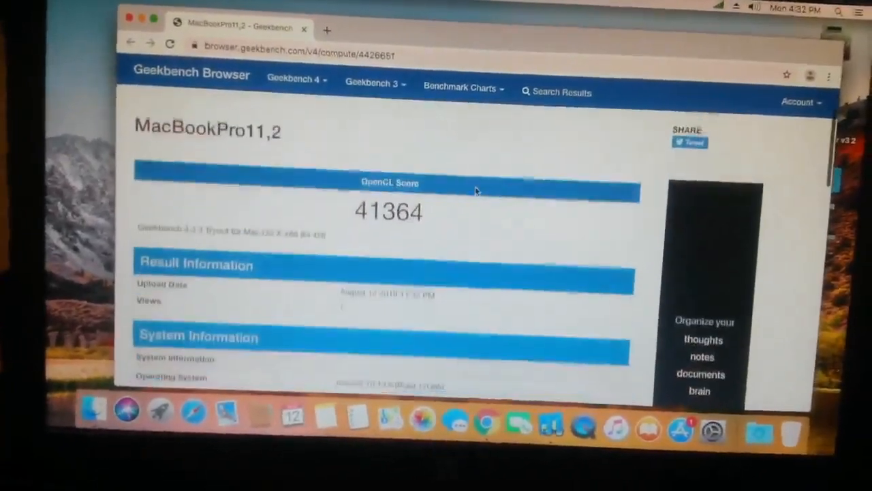
{"action": "scroll", "scroll_direction": "down", "scroll_amount": 3}
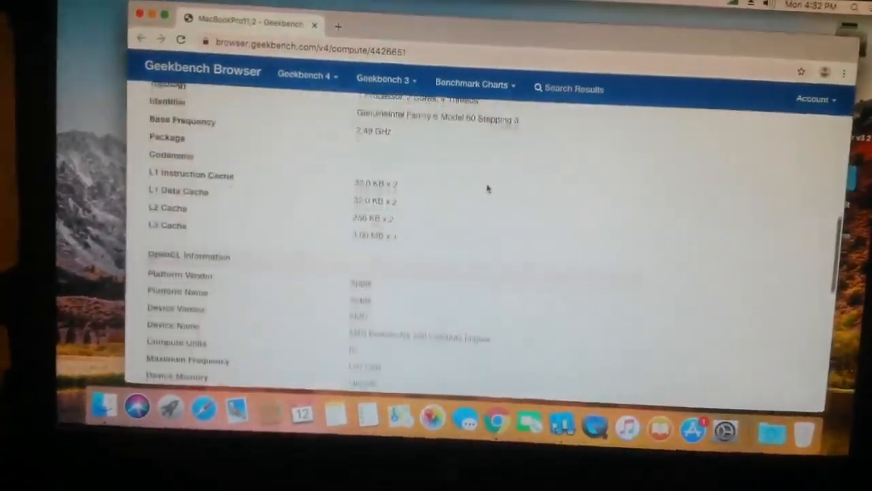
{"action": "scroll", "scroll_direction": "down", "scroll_amount": 3}
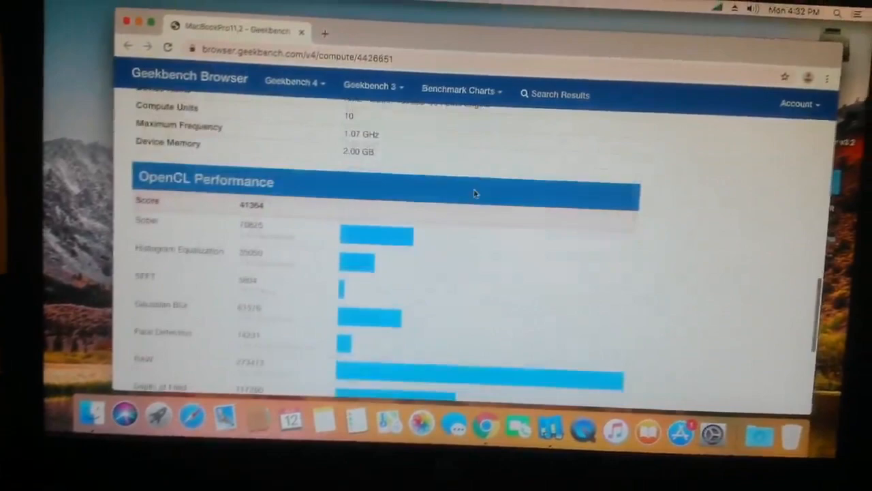
{"action": "scroll", "scroll_direction": "up", "scroll_amount": 3}
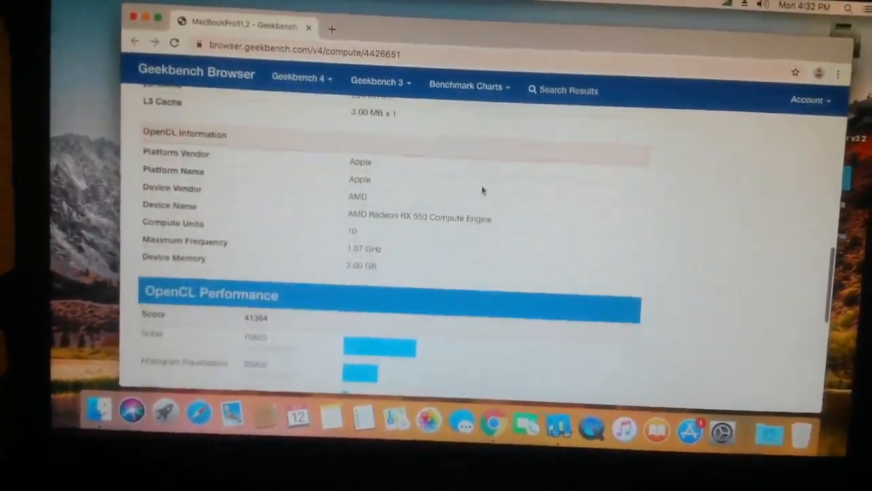
{"action": "scroll", "scroll_direction": "down", "scroll_amount": 3}
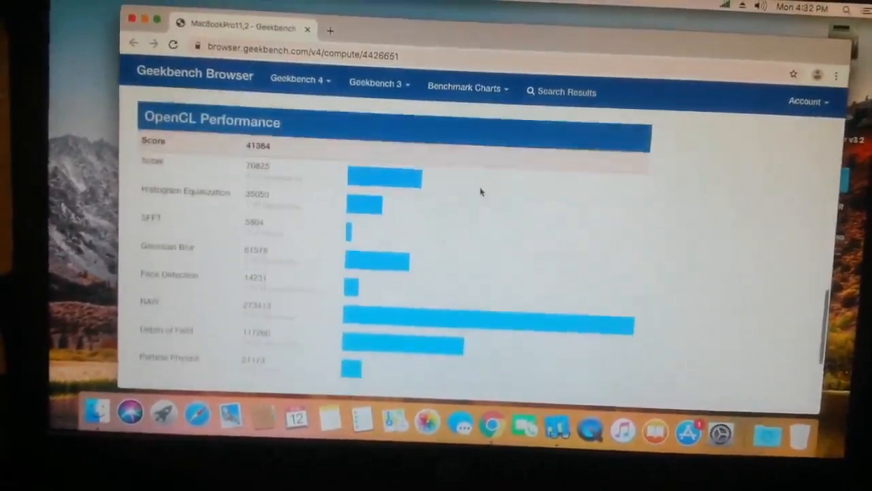
{"action": "scroll", "scroll_direction": "down", "scroll_amount": 3}
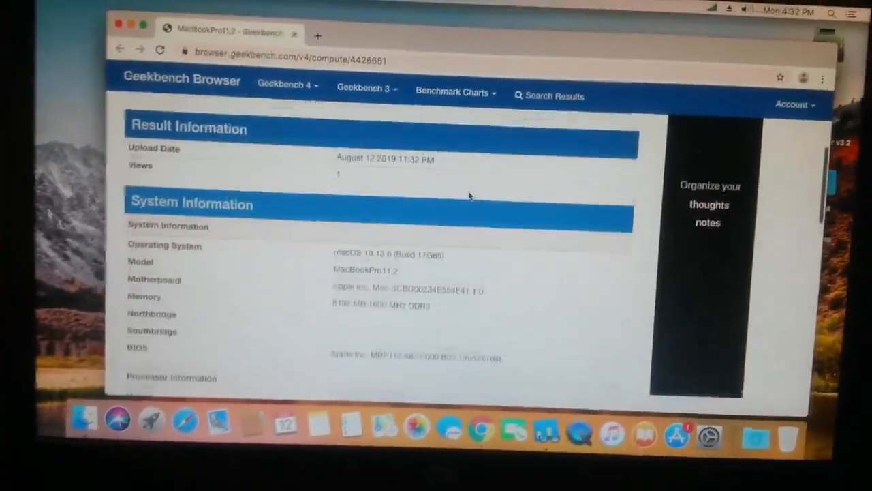
{"action": "scroll", "scroll_direction": "up", "scroll_amount": 3}
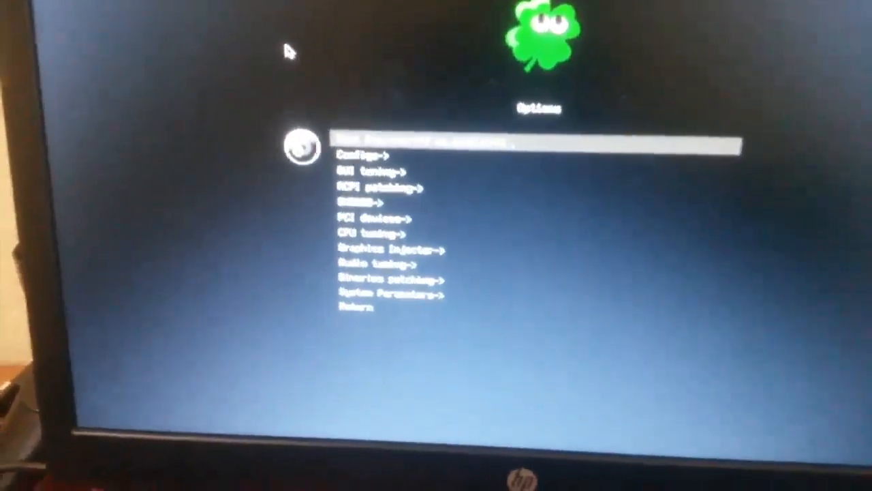
Browse down through the Clover boot Options menu entries.
{"action": "key", "text": "down"}
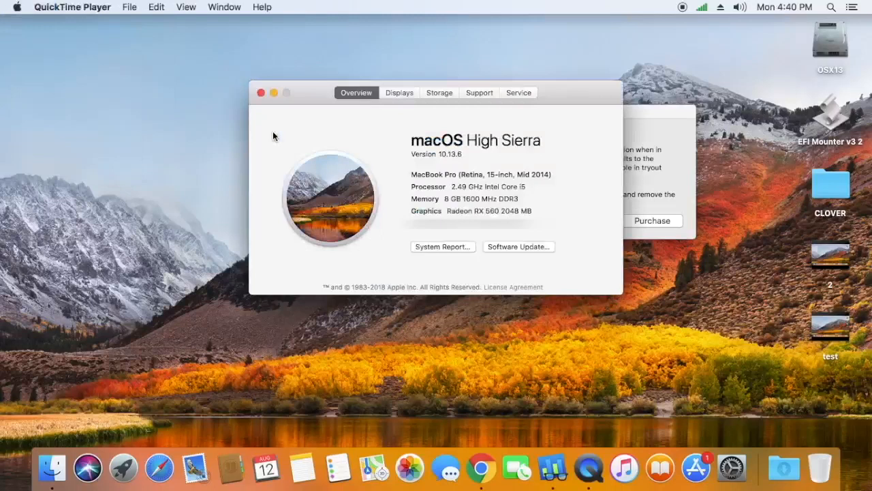
{"action": "mouse_move", "coordinate": [464, 196]}
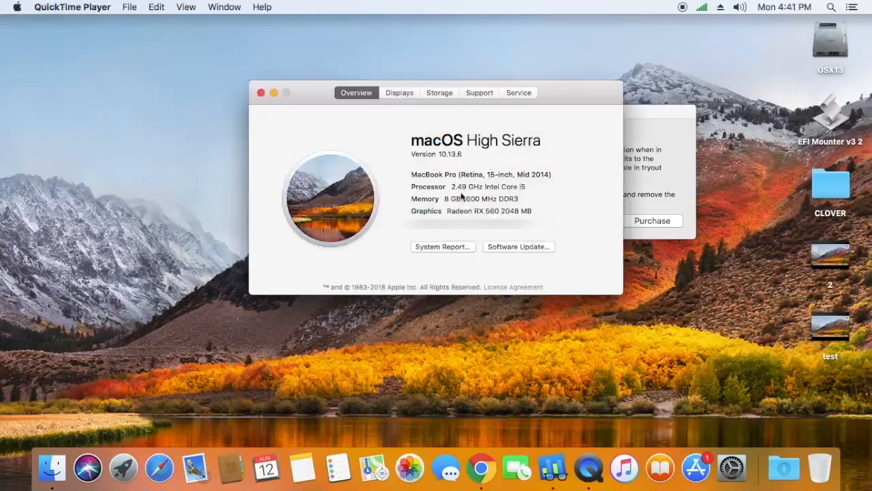
{"action": "mouse_move", "coordinate": [535, 216]}
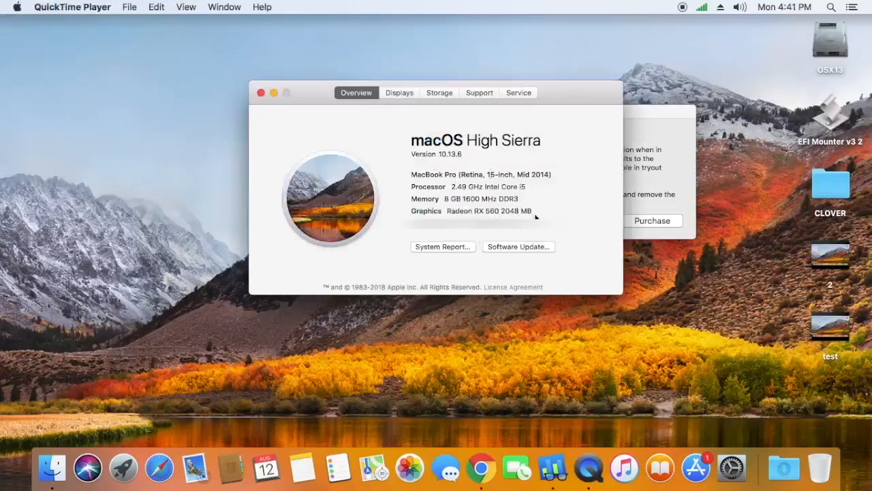
{"action": "mouse_move", "coordinate": [420, 305]}
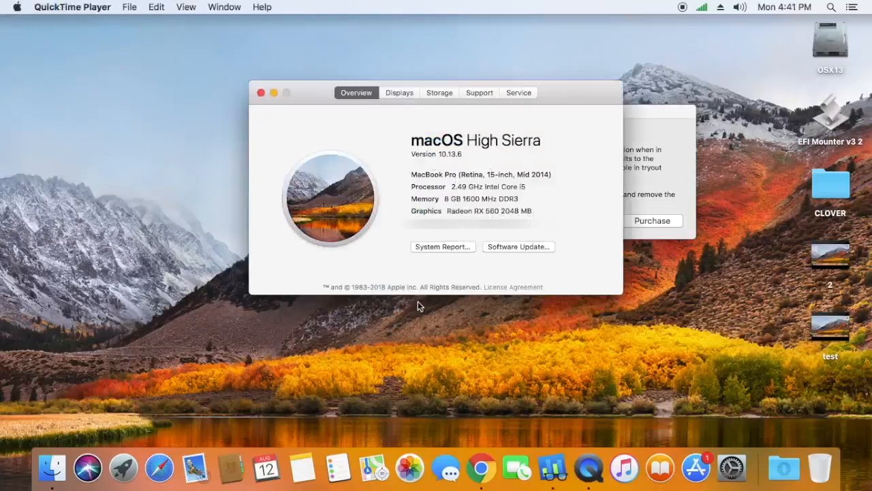
{"action": "mouse_move", "coordinate": [489, 215]}
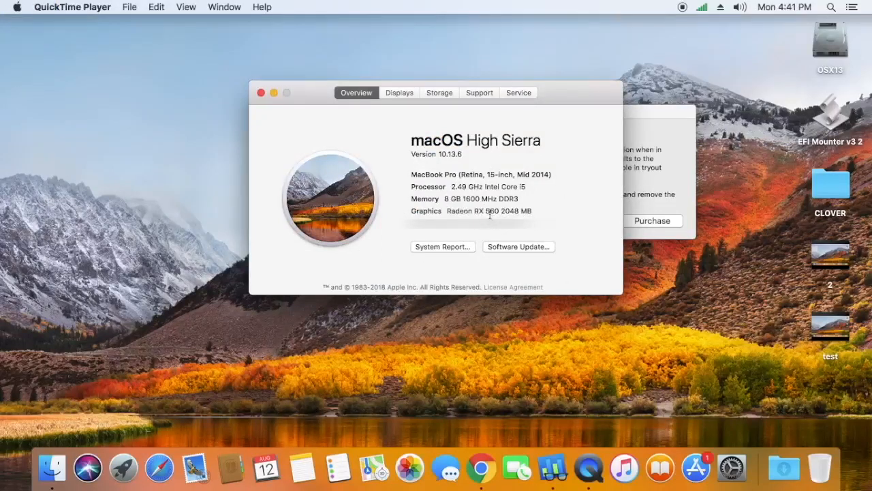
{"action": "mouse_move", "coordinate": [524, 210]}
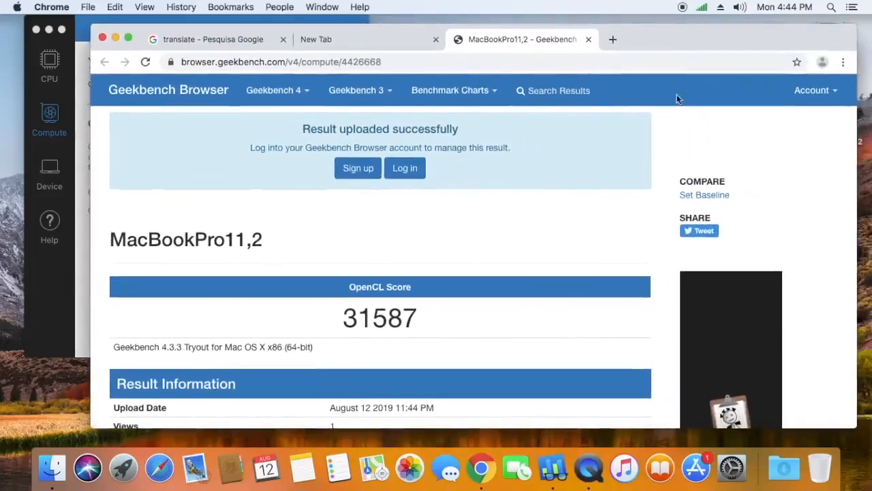
Scroll through the MacBookPro11,2 result's System and OpenCL Information tables showing the RX 560 score of 31587.
{"action": "scroll", "scroll_direction": "down", "scroll_amount": 3}
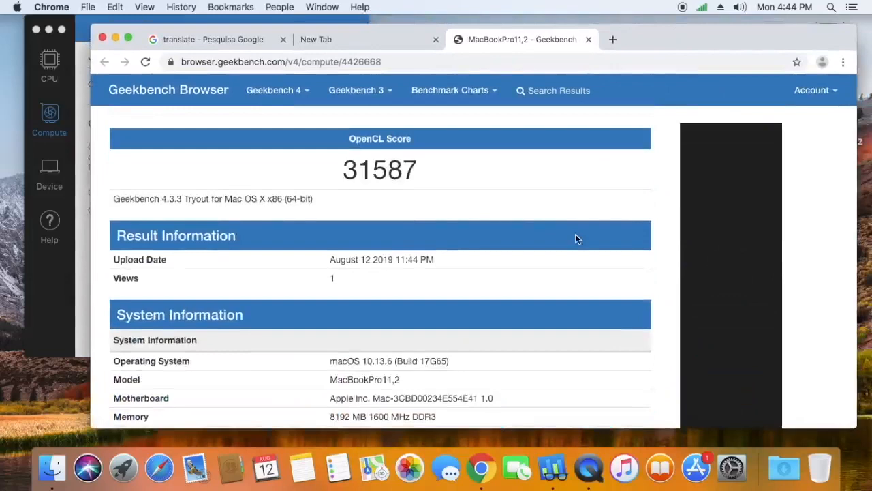
{"action": "scroll", "scroll_direction": "down", "scroll_amount": 3}
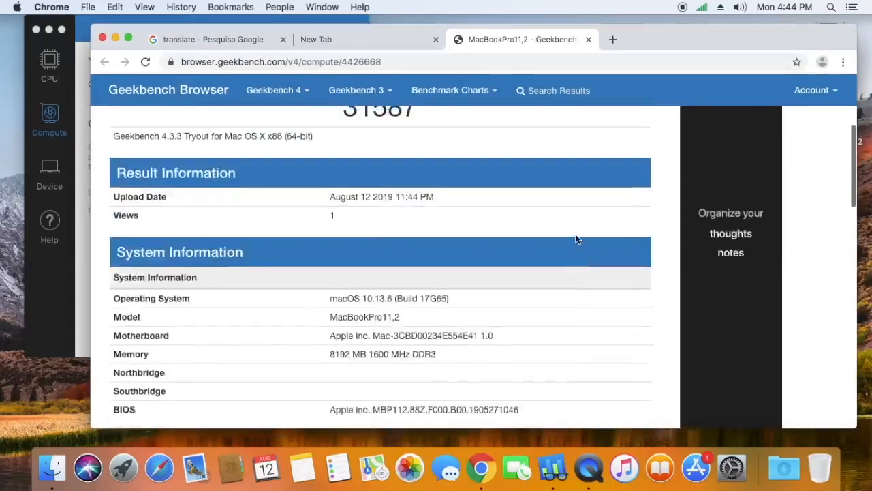
{"action": "scroll", "scroll_direction": "up", "scroll_amount": 3}
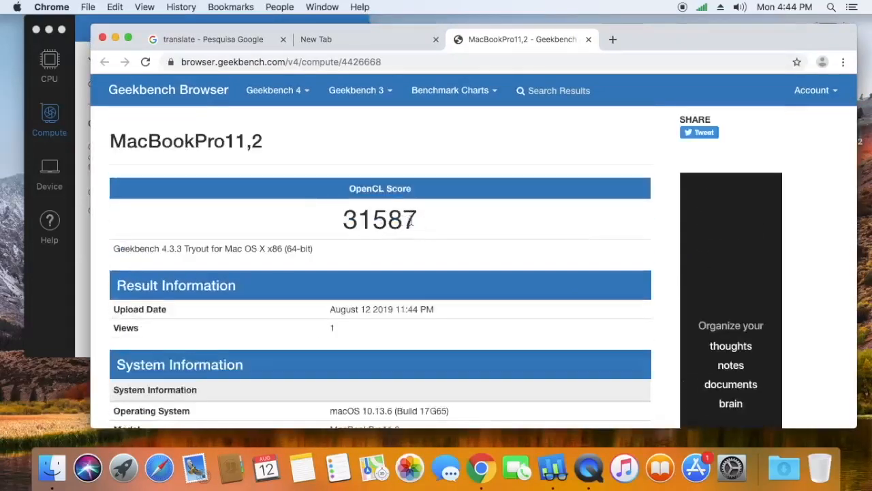
{"action": "scroll", "scroll_direction": "down", "scroll_amount": 3}
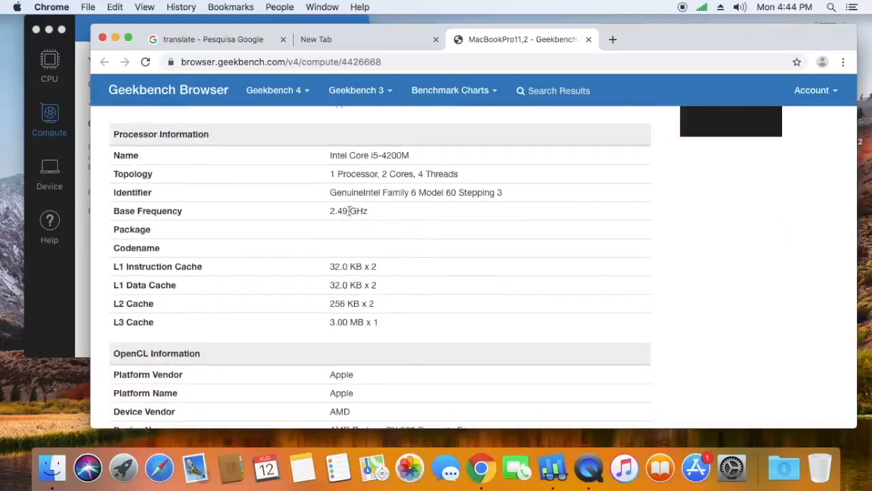
{"action": "scroll", "scroll_direction": "down", "scroll_amount": 3}
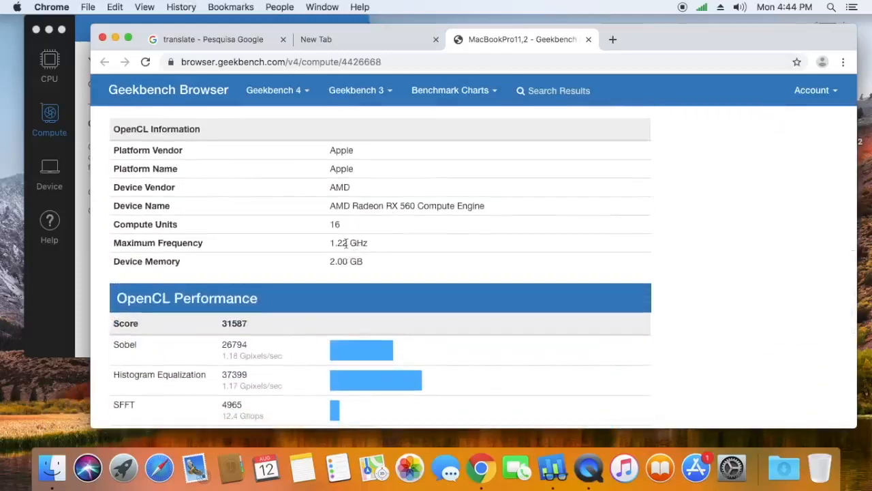
{"action": "scroll", "scroll_direction": "down", "scroll_amount": 3}
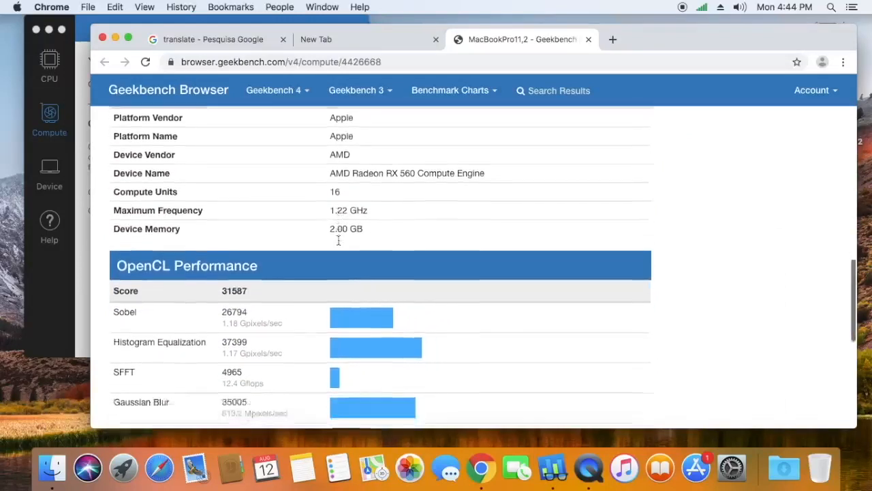
{"action": "scroll", "scroll_direction": "down", "scroll_amount": 3}
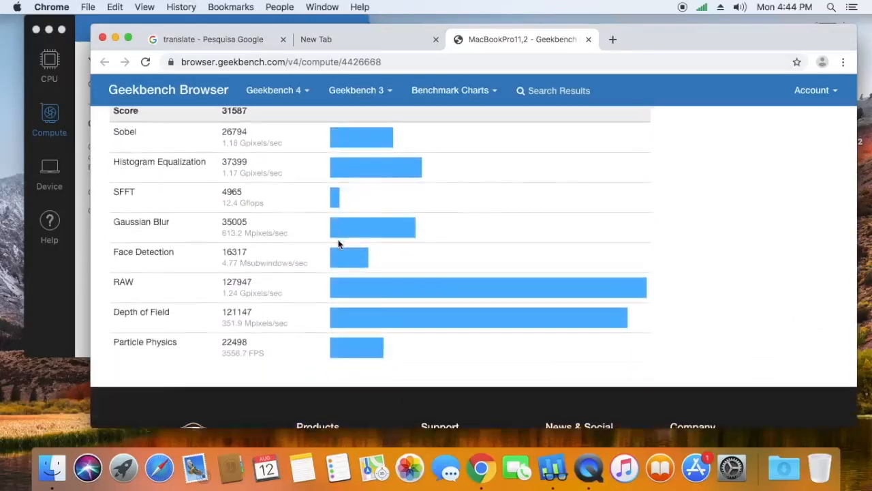
{"action": "scroll", "scroll_direction": "up", "scroll_amount": 3}
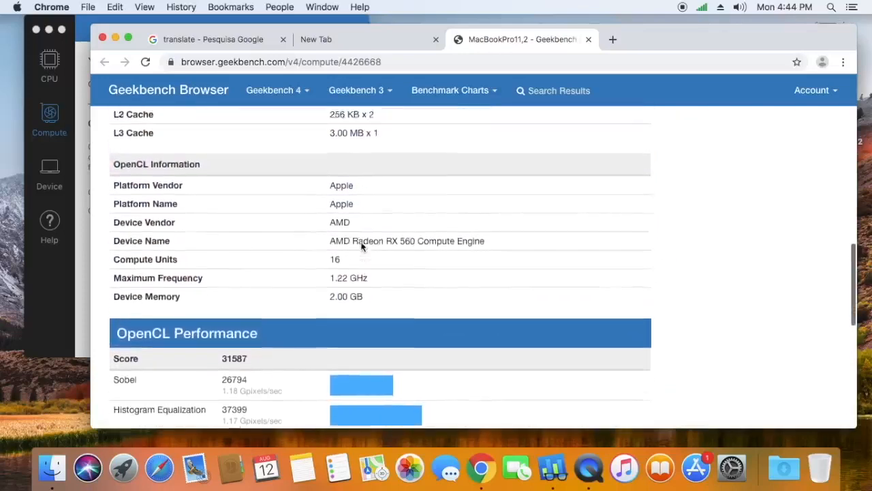
{"action": "scroll", "scroll_direction": "up", "scroll_amount": 3}
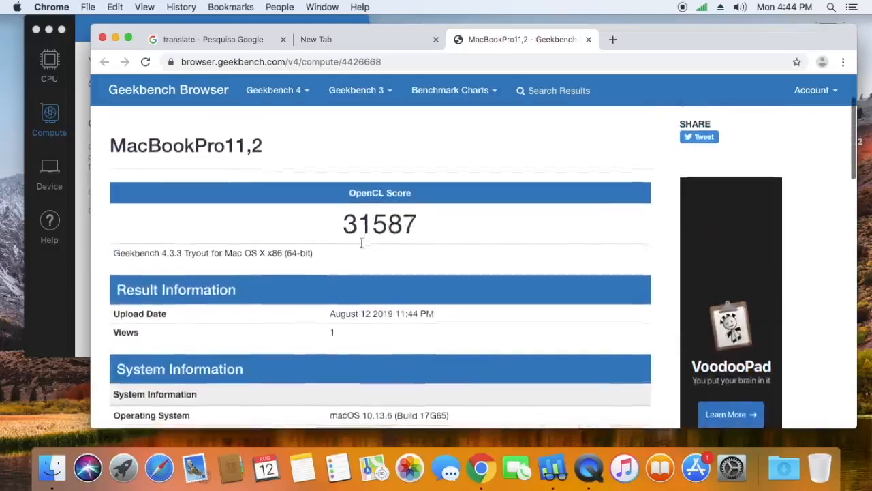
{"action": "scroll", "scroll_direction": "down", "scroll_amount": 3}
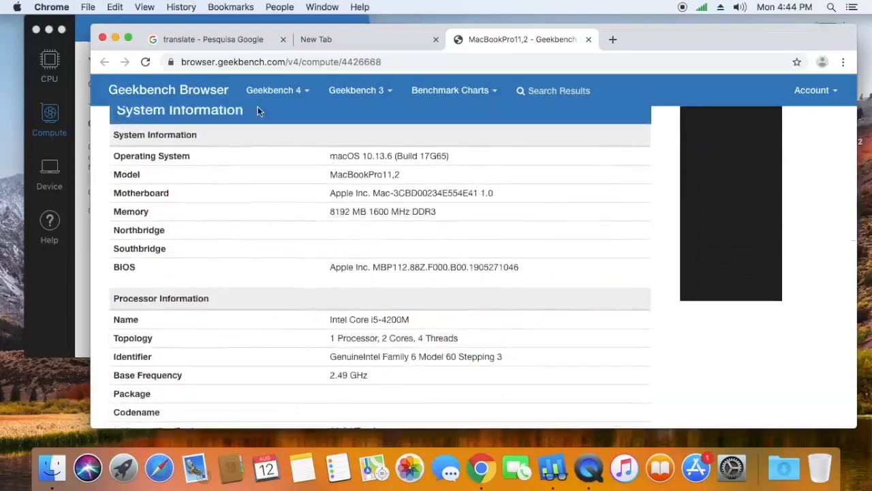
{"action": "scroll", "scroll_direction": "down", "scroll_amount": 3}
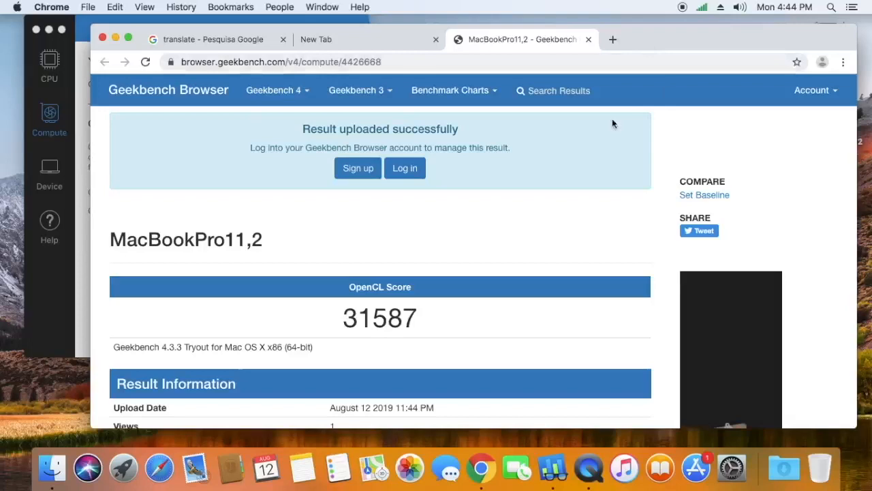
{"action": "scroll", "scroll_direction": "down", "scroll_amount": 3}
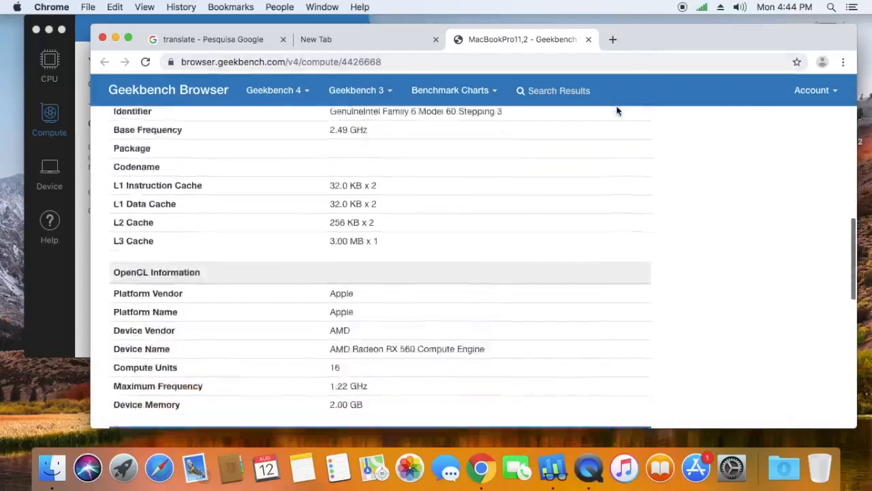
{"action": "scroll", "scroll_direction": "down", "scroll_amount": 3}
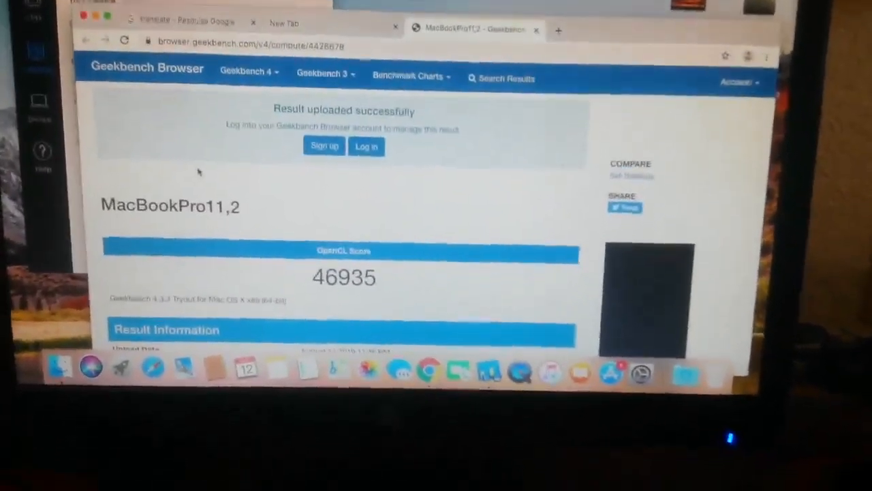
Scroll down the 46935 result page to review its per-test OpenCL Performance breakdown.
{"action": "scroll", "scroll_direction": "down", "scroll_amount": 3}
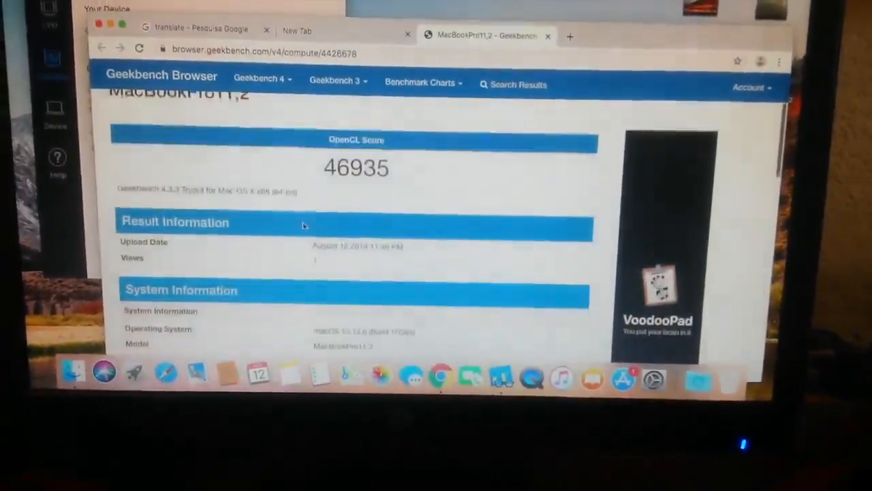
{"action": "scroll", "scroll_direction": "down", "scroll_amount": 3}
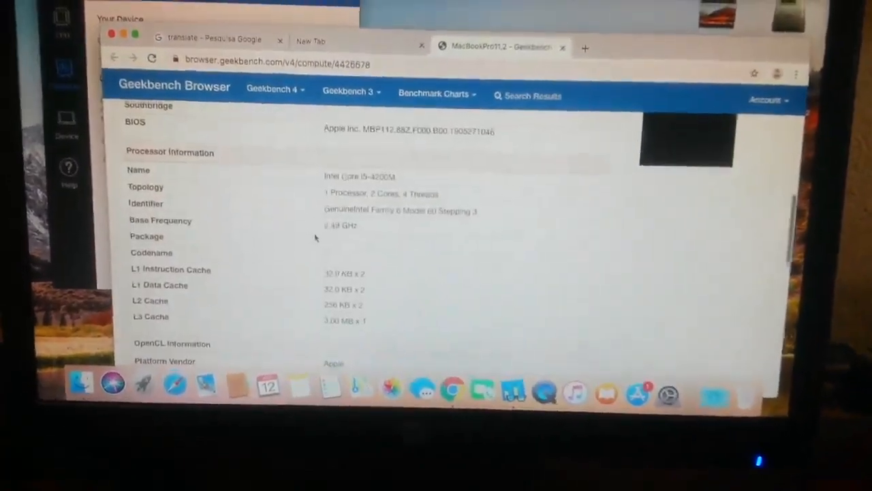
{"action": "scroll", "scroll_direction": "down", "scroll_amount": 3}
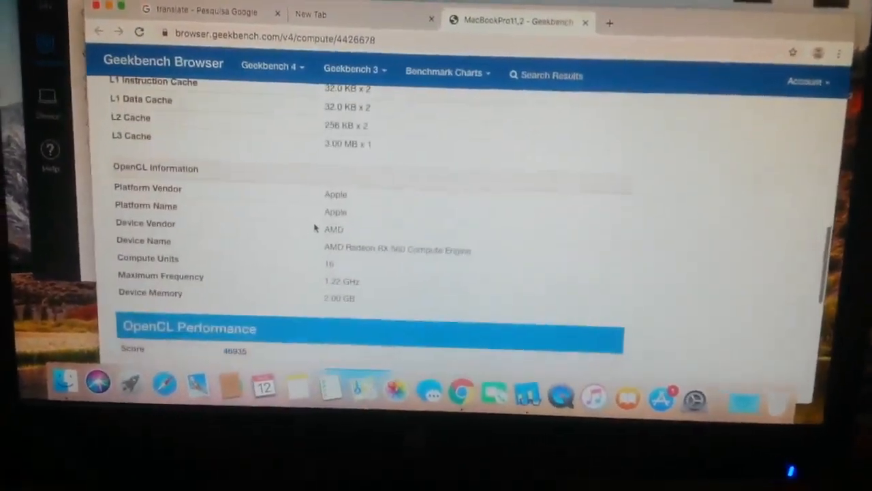
{"action": "scroll", "scroll_direction": "down", "scroll_amount": 3}
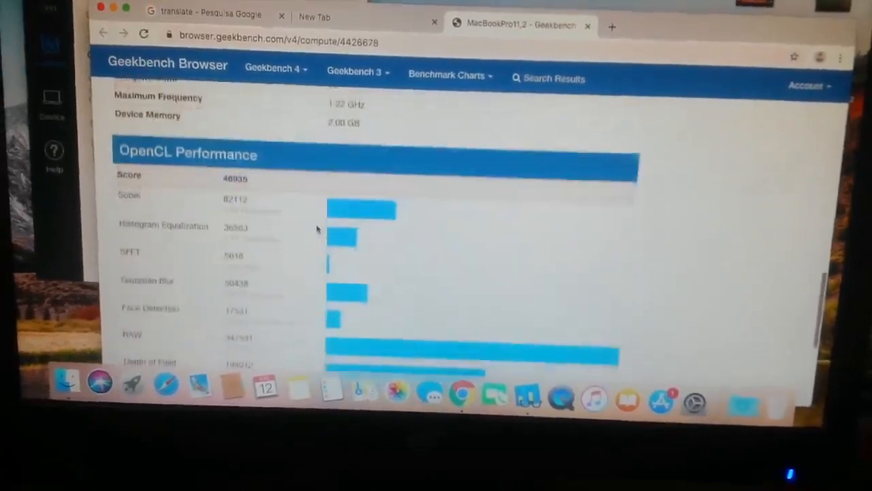
{"action": "scroll", "scroll_direction": "down", "scroll_amount": 3}
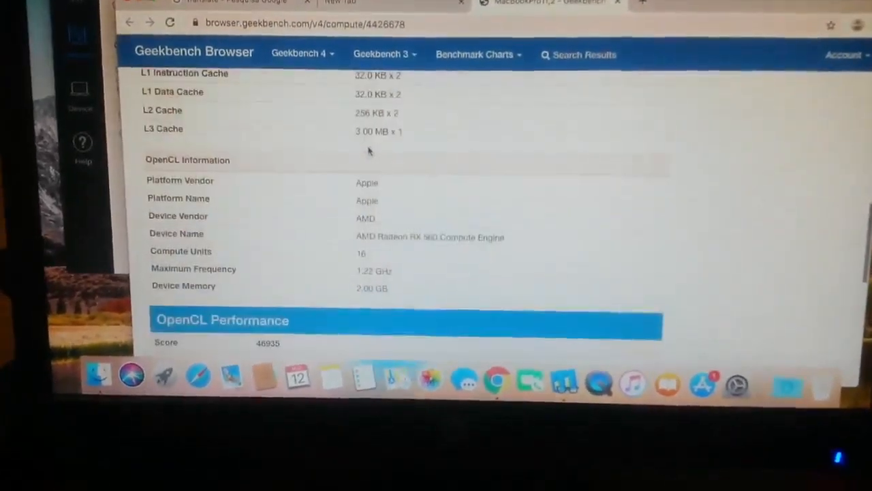
{"action": "scroll", "scroll_direction": "down", "scroll_amount": 3}
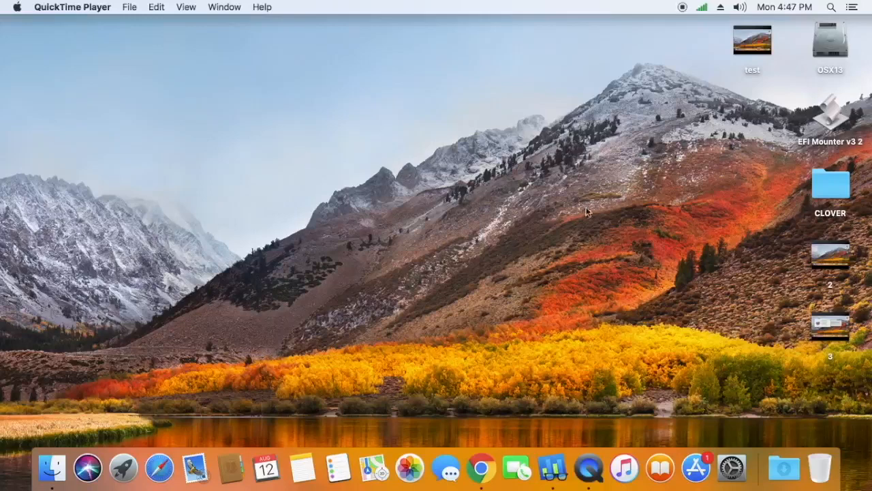
{"action": "mouse_move", "coordinate": [837, 123]}
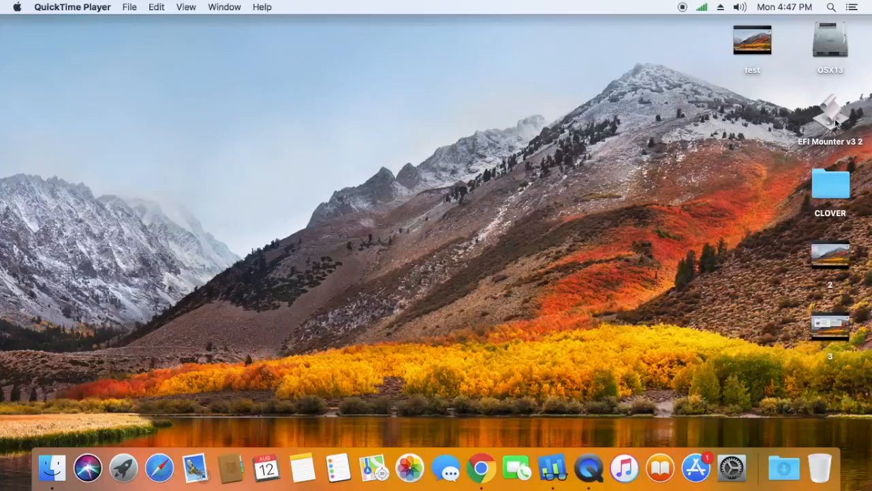
Mount the EFI partition with EFI Mounter v3 and browse into EFI > CLOVER > kexts > Other.
{"action": "left_click", "coordinate": [830, 112]}
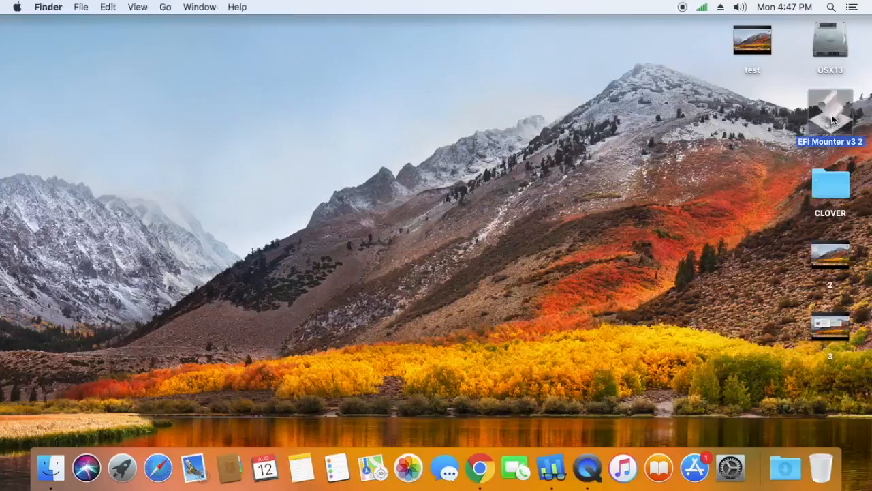
{"action": "double_click", "coordinate": [829, 114]}
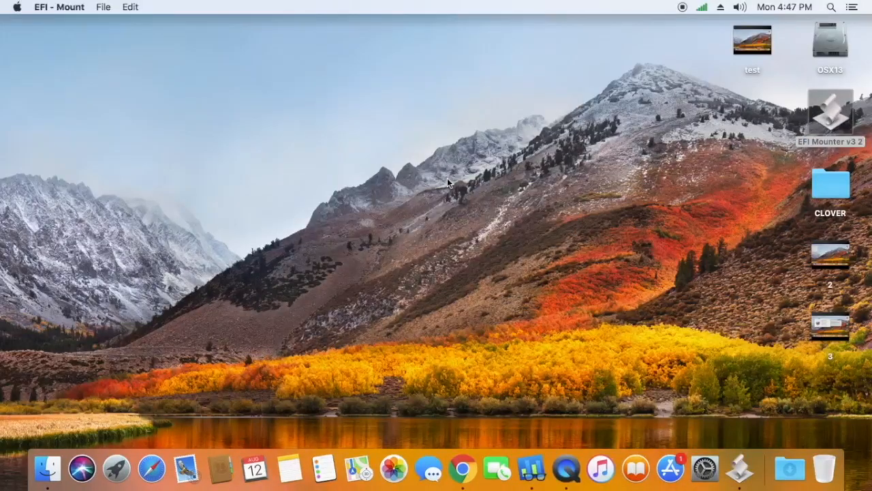
{"action": "mouse_move", "coordinate": [407, 207]}
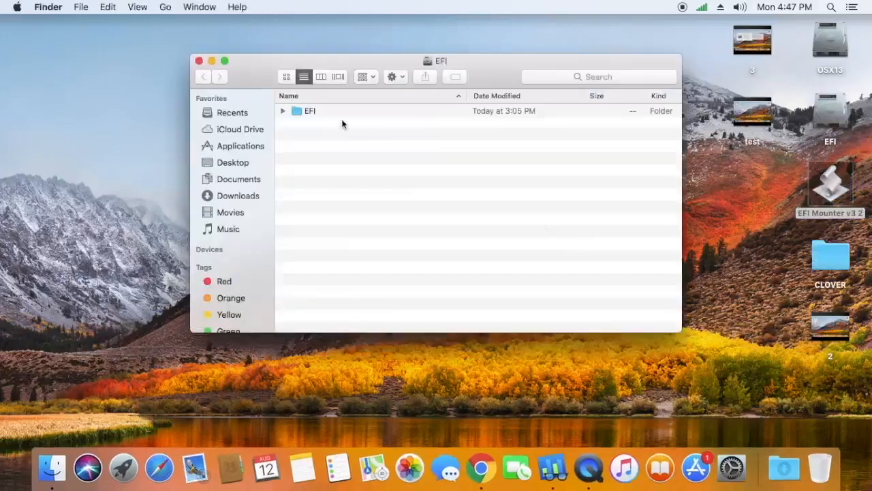
{"action": "left_click", "coordinate": [316, 135]}
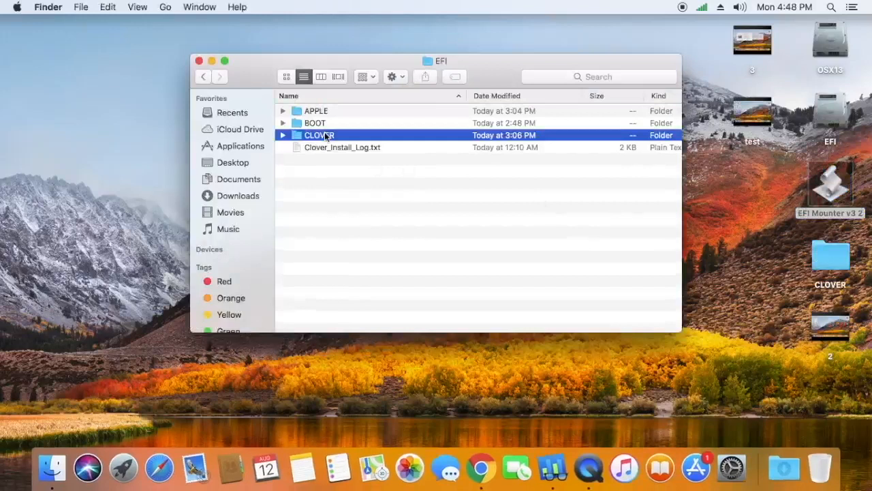
{"action": "double_click", "coordinate": [319, 135]}
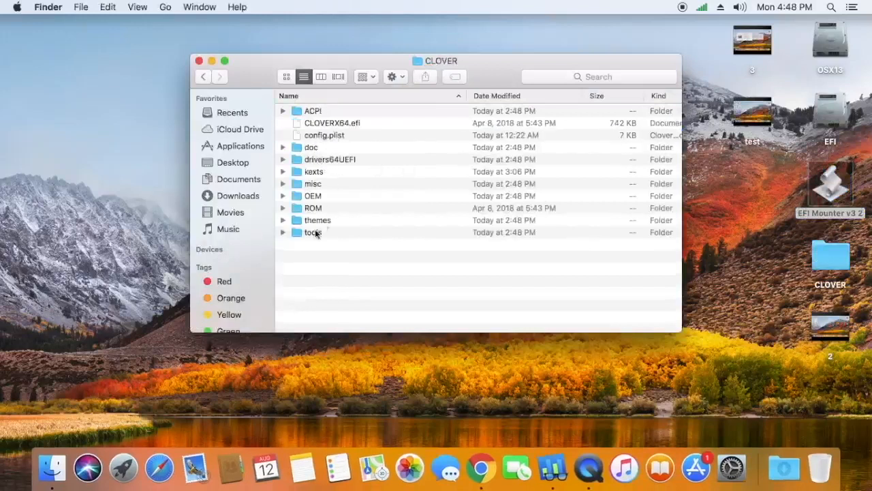
{"action": "double_click", "coordinate": [314, 172]}
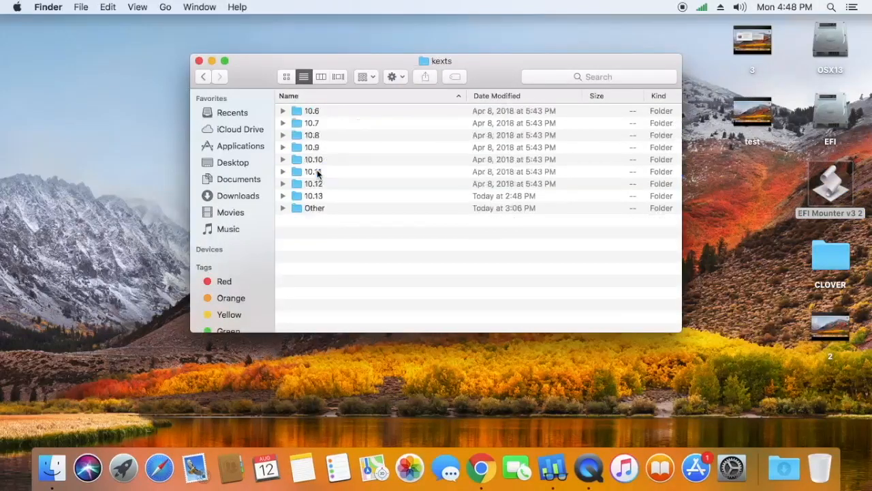
{"action": "double_click", "coordinate": [313, 207]}
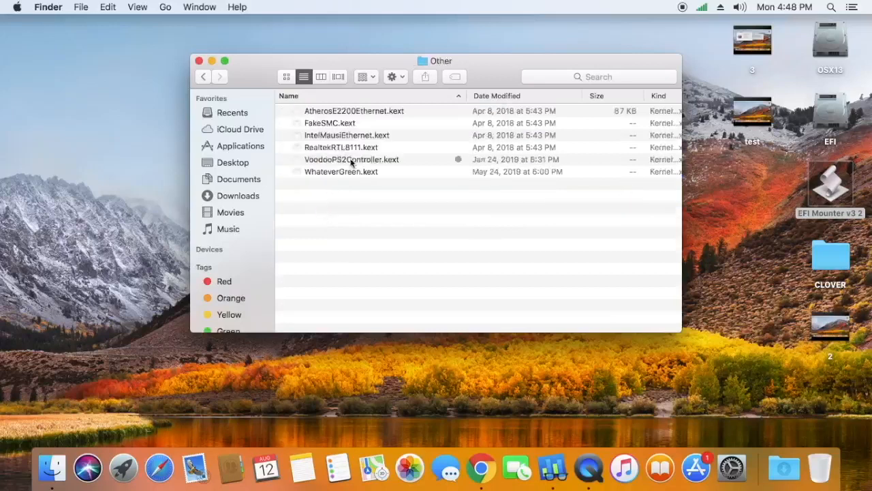
Point out the AtherosE2200Ethernet, FakeSMC, RealtekRTL8111 and WhateverGreen kexts, then return to the CLOVER folder.
{"action": "left_click", "coordinate": [355, 110]}
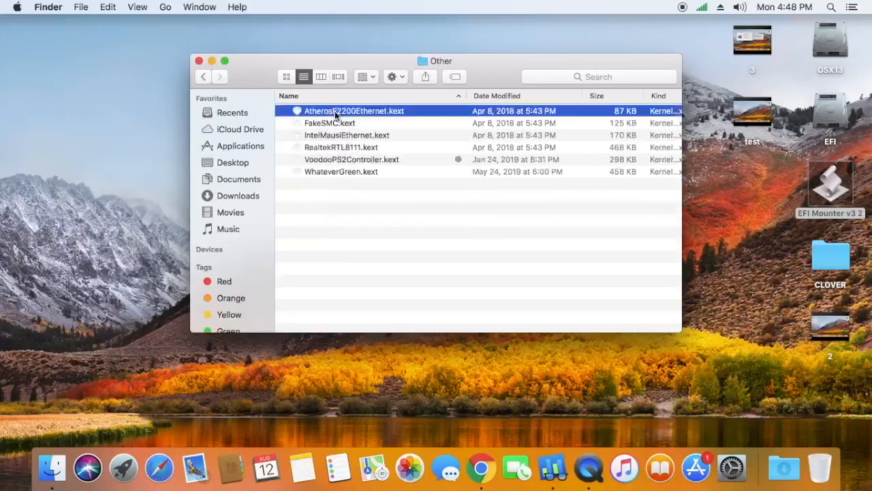
{"action": "left_click", "coordinate": [330, 123]}
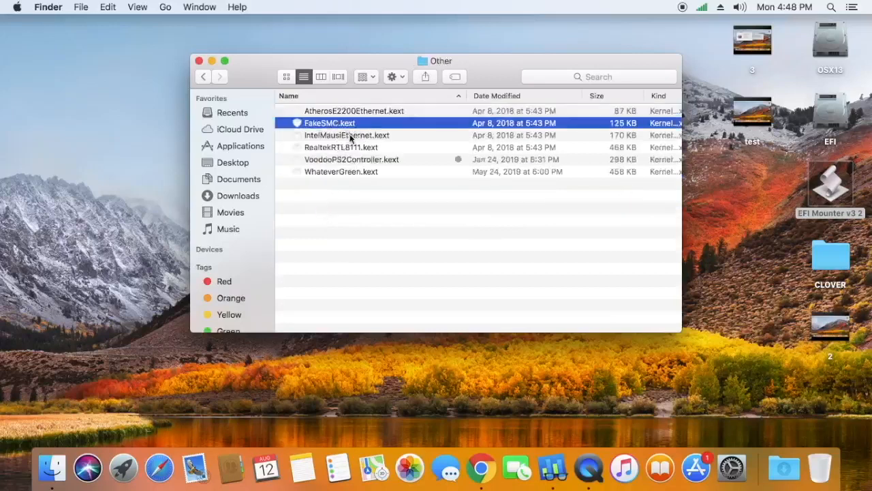
{"action": "left_click", "coordinate": [341, 147]}
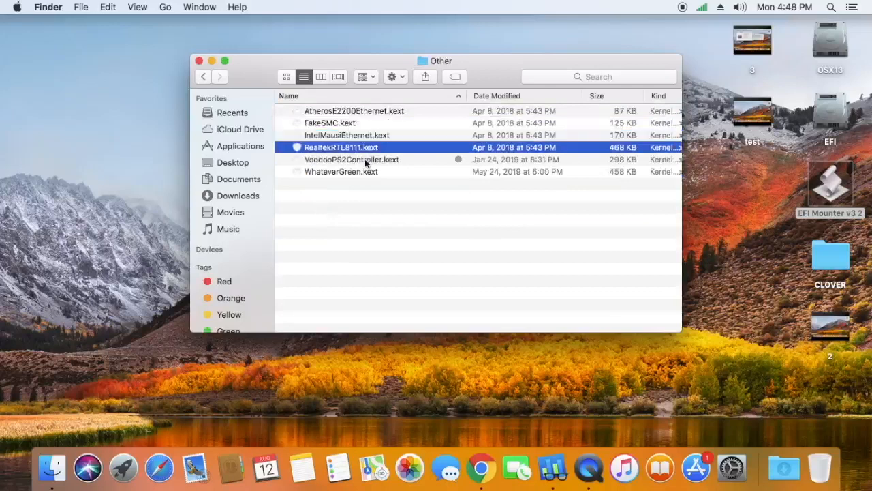
{"action": "left_click", "coordinate": [340, 172]}
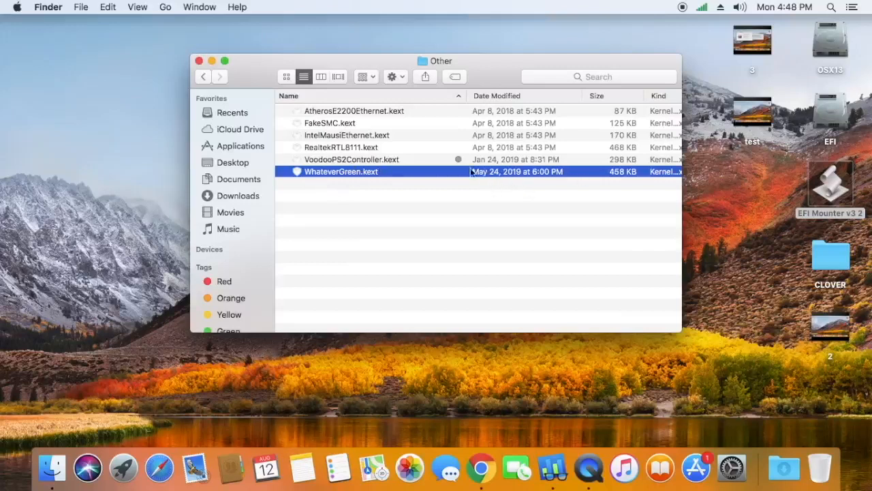
{"action": "mouse_move", "coordinate": [350, 124]}
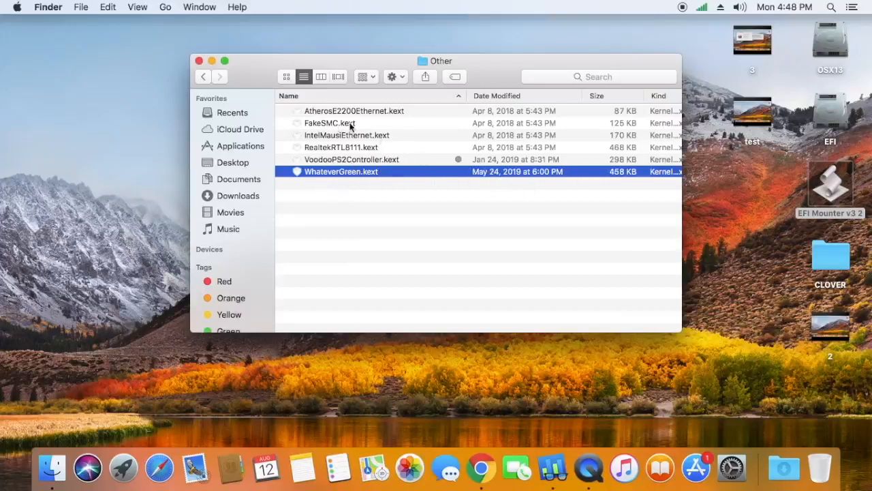
{"action": "left_click", "coordinate": [203, 76]}
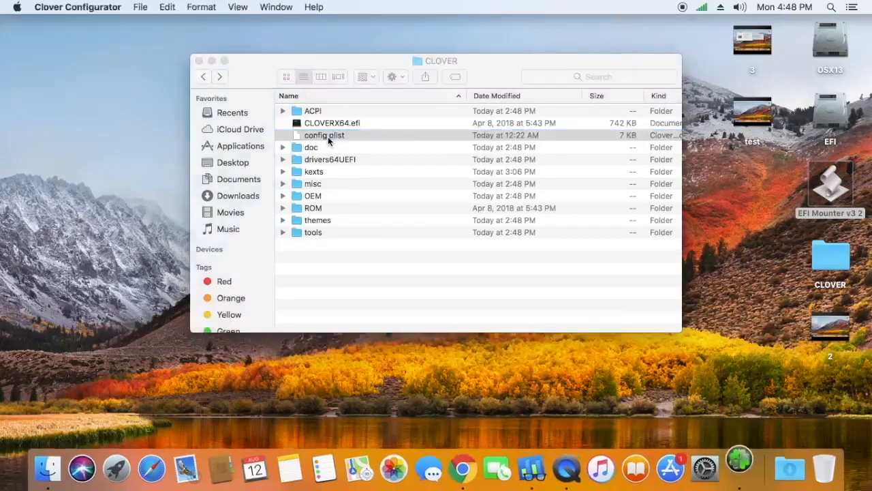
Open config.plist in Clover Configurator and review its Acpi, Boot, Boot Graphics and Cpu sections.
{"action": "double_click", "coordinate": [323, 135]}
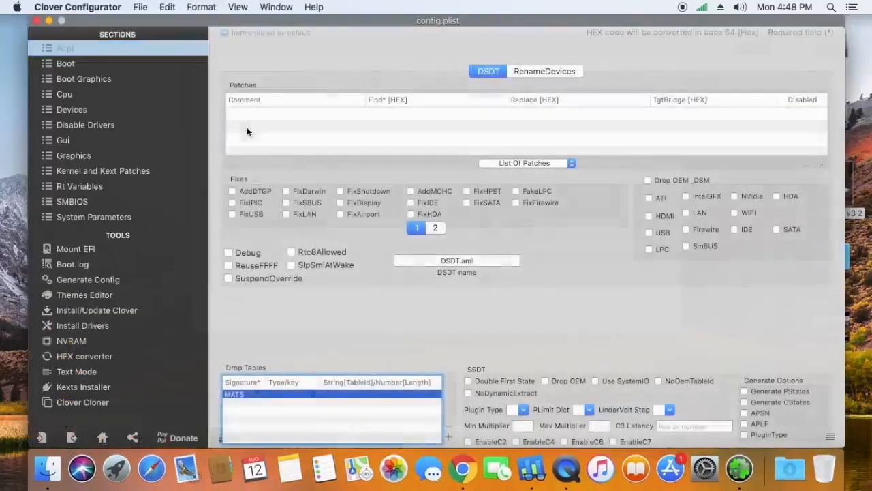
{"action": "left_click", "coordinate": [65, 63]}
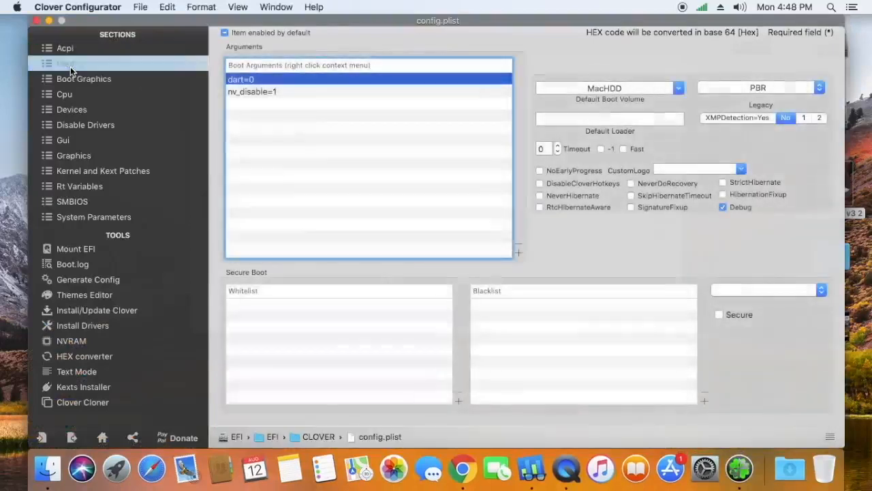
{"action": "left_click", "coordinate": [64, 48]}
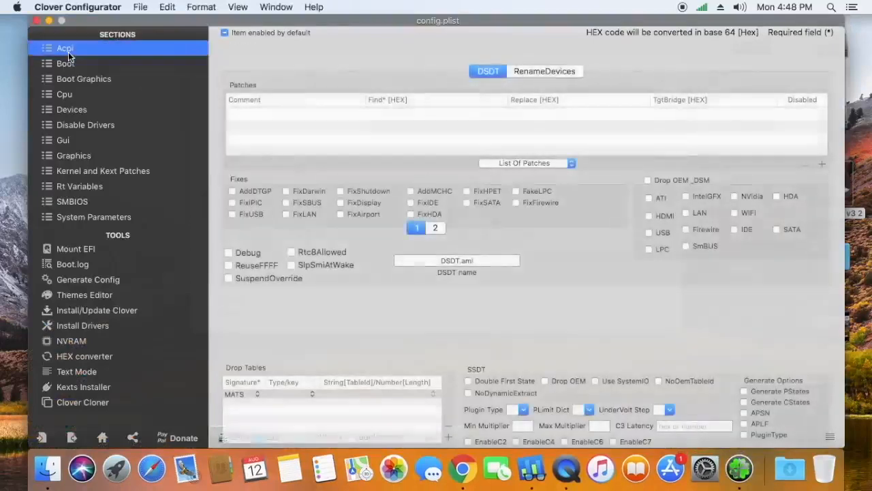
{"action": "left_click", "coordinate": [66, 64]}
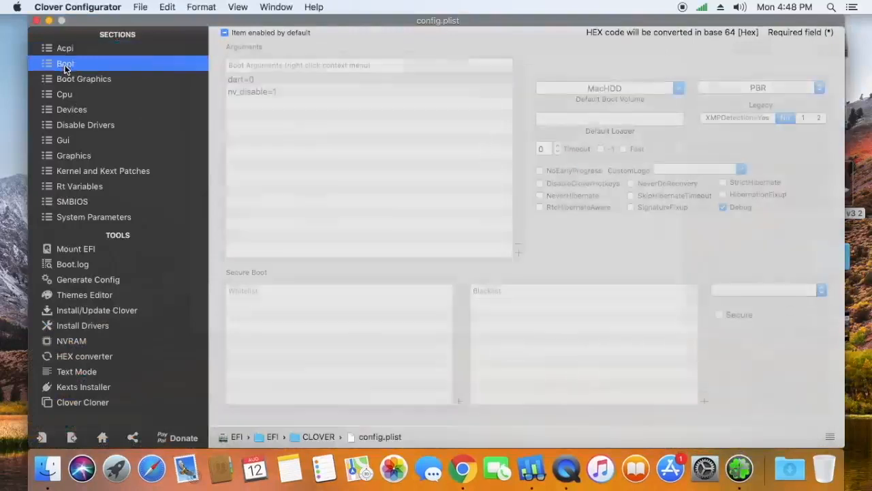
{"action": "left_click", "coordinate": [85, 78]}
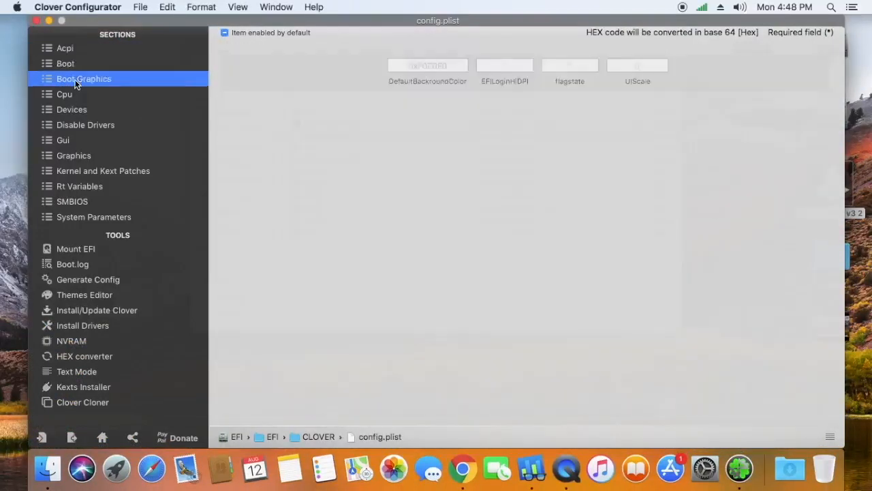
{"action": "left_click", "coordinate": [64, 94]}
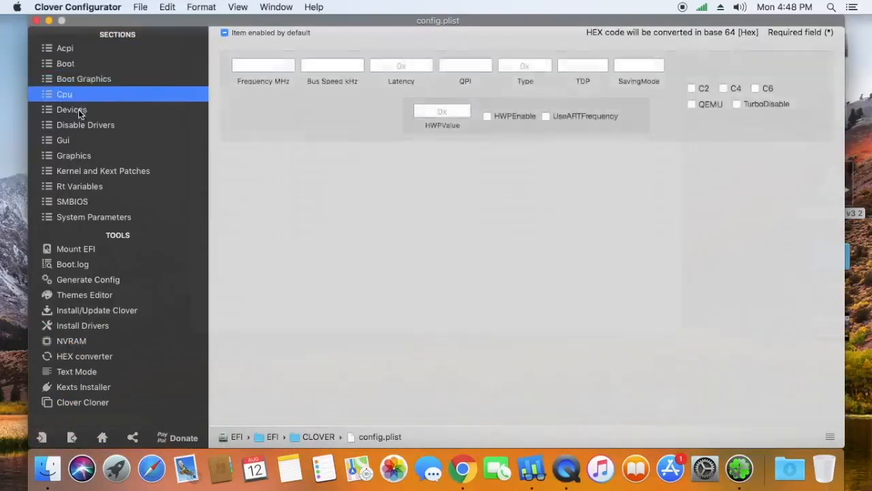
Review the Devices, Disable Drivers and Gui sections, ending on Graphics with Inject Intel checked.
{"action": "left_click", "coordinate": [71, 109]}
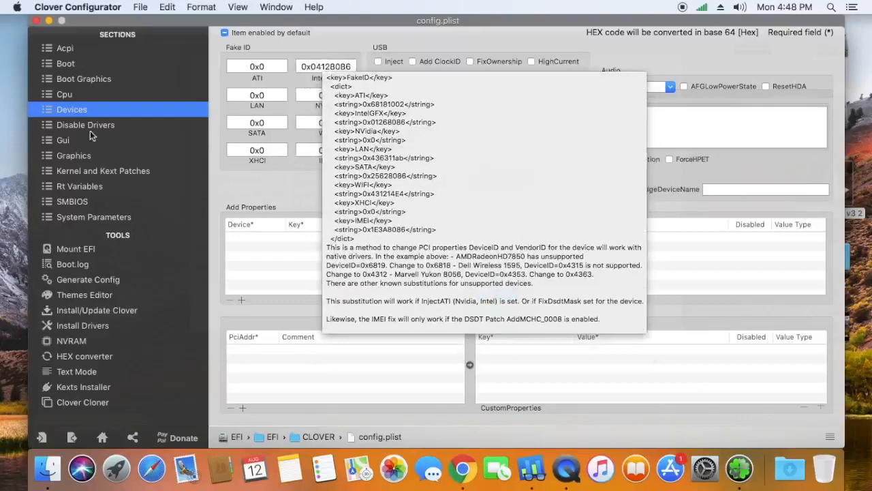
{"action": "left_click", "coordinate": [85, 124]}
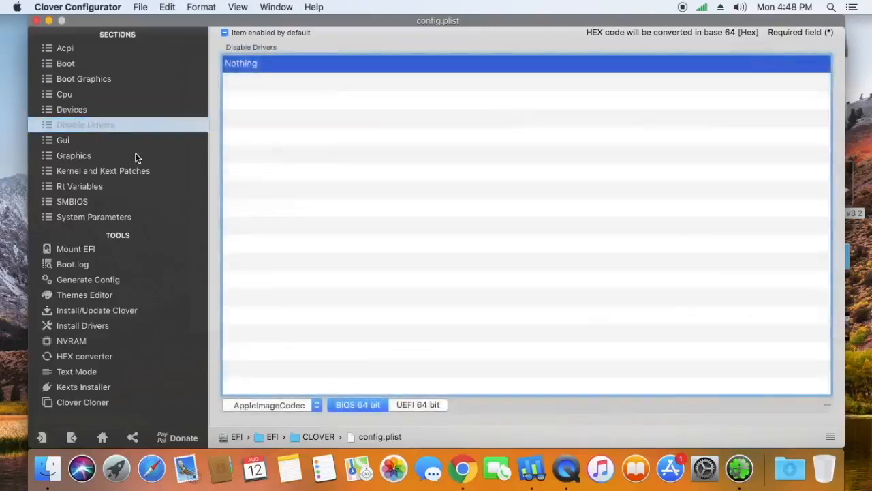
{"action": "left_click", "coordinate": [63, 139]}
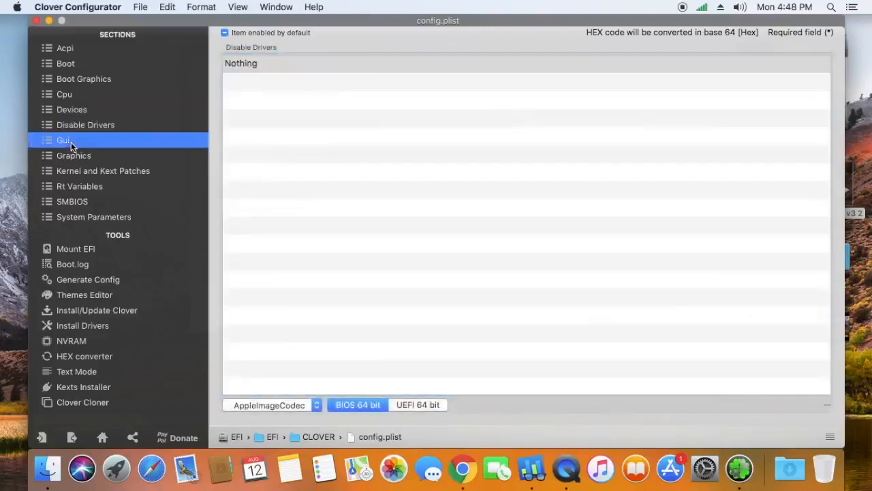
{"action": "left_click", "coordinate": [64, 139]}
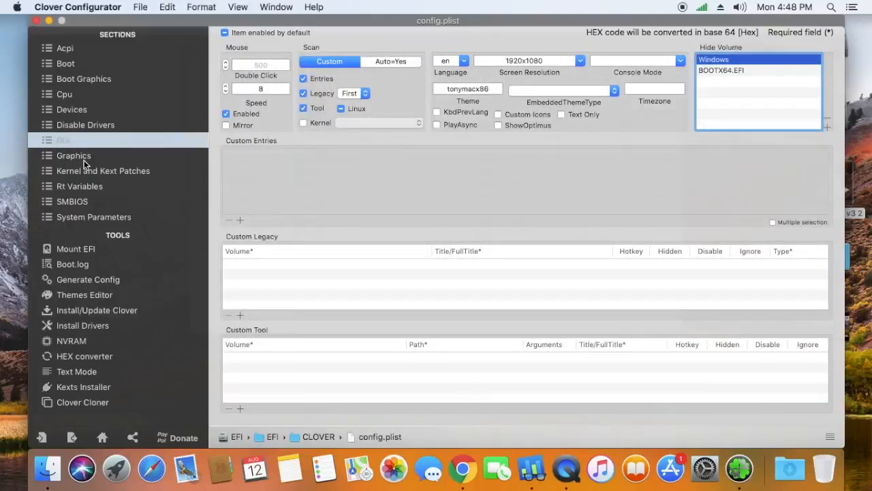
{"action": "left_click", "coordinate": [74, 155]}
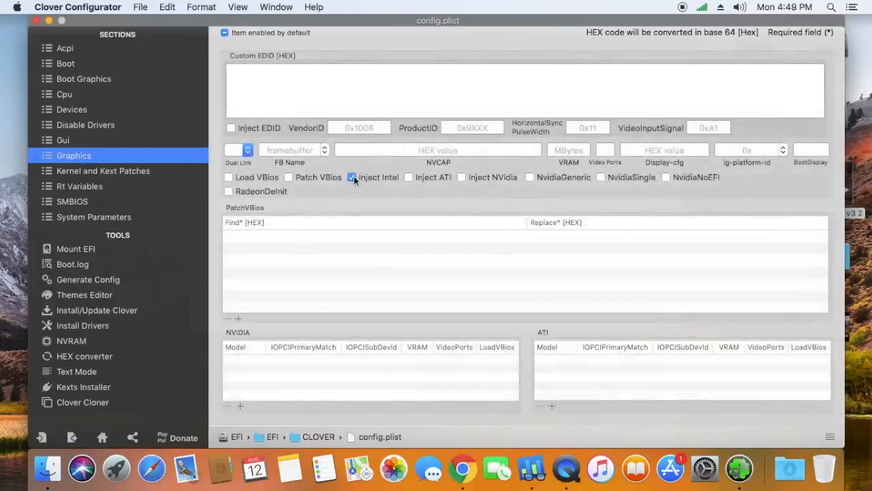
{"action": "mouse_move", "coordinate": [357, 183]}
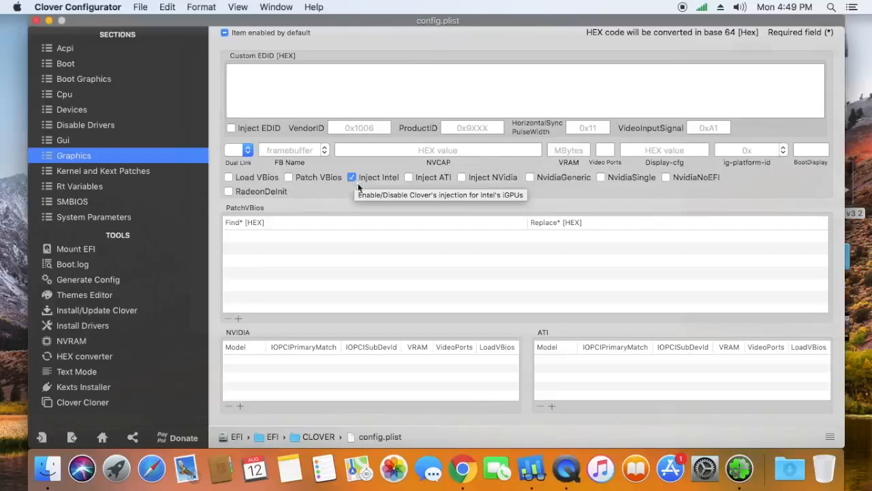
{"action": "mouse_move", "coordinate": [368, 191]}
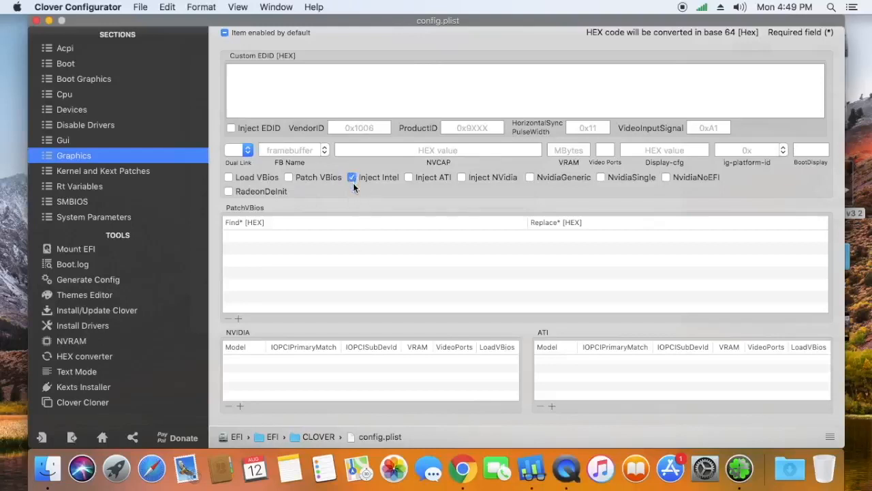
{"action": "mouse_move", "coordinate": [436, 245]}
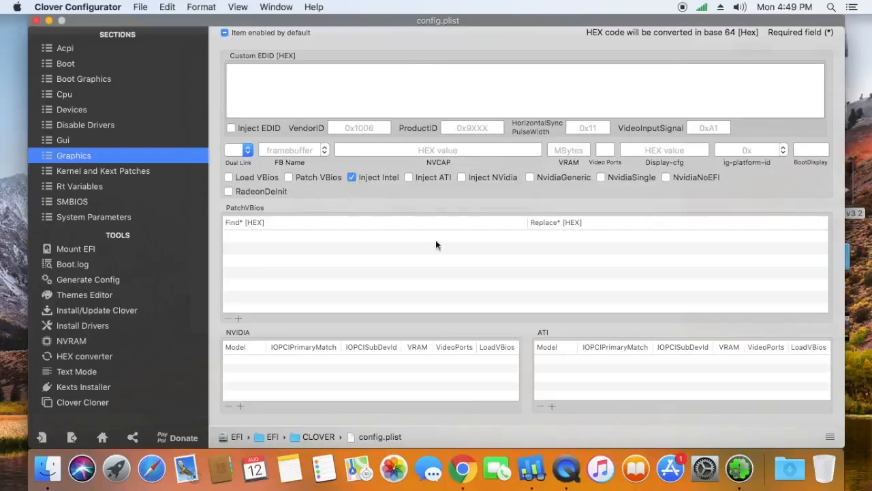
{"action": "mouse_move", "coordinate": [417, 232]}
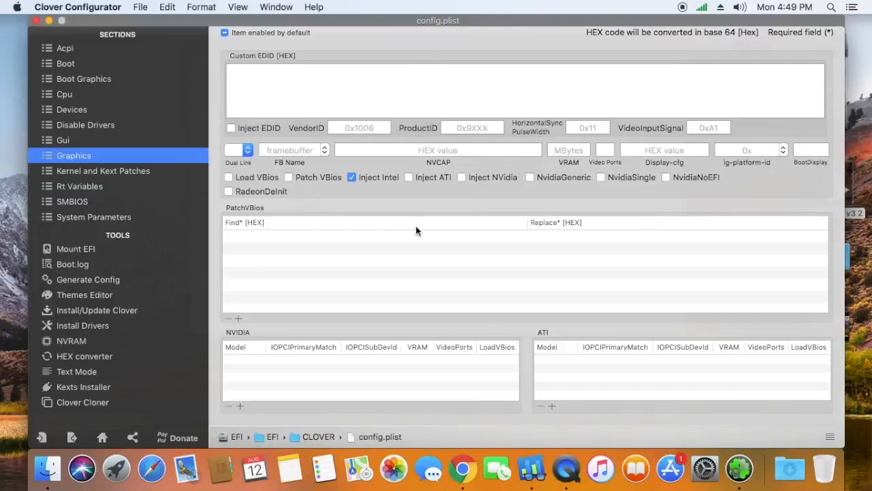
{"action": "mouse_move", "coordinate": [117, 169]}
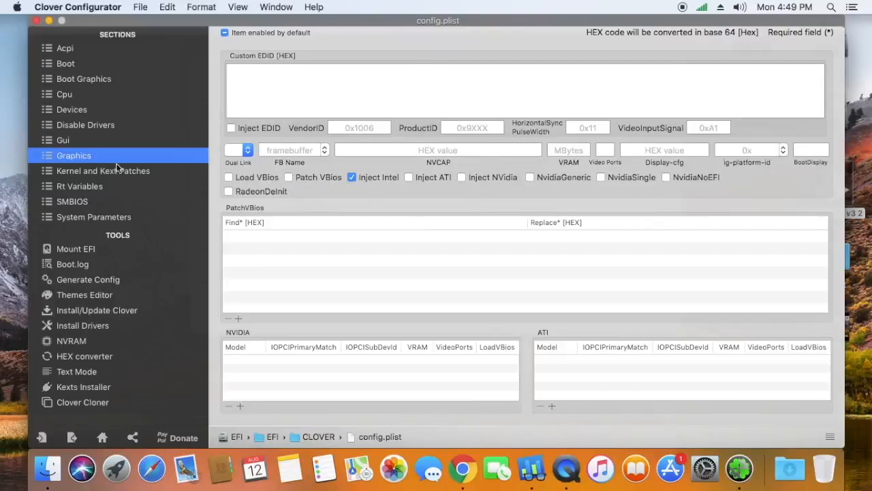
Review the Kernel and Kext Patches, Rt Variables and MacBookPro11,2 SMBIOS sections, ending on System Parameters.
{"action": "left_click", "coordinate": [103, 171]}
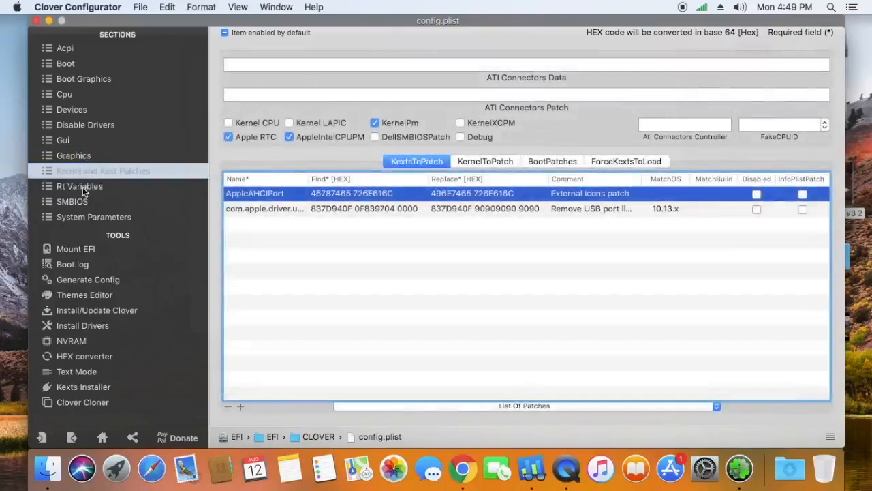
{"action": "left_click", "coordinate": [79, 185]}
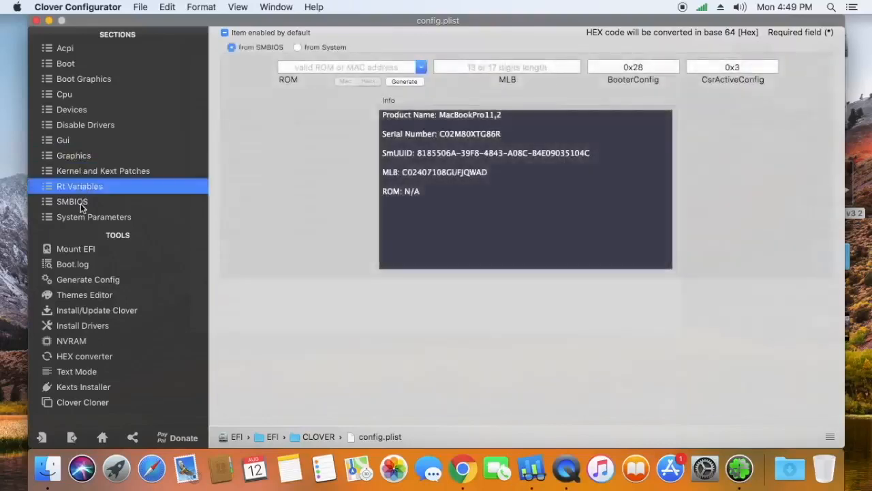
{"action": "left_click", "coordinate": [71, 201]}
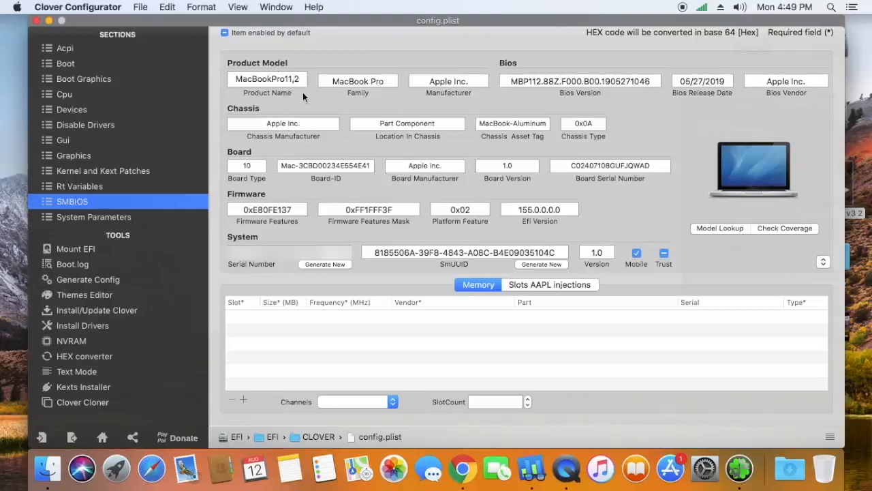
{"action": "mouse_move", "coordinate": [308, 96]}
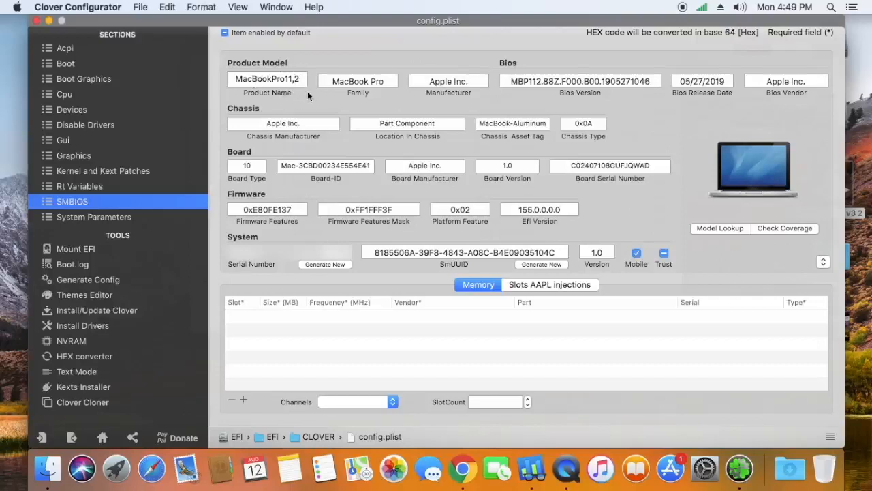
{"action": "mouse_move", "coordinate": [102, 221]}
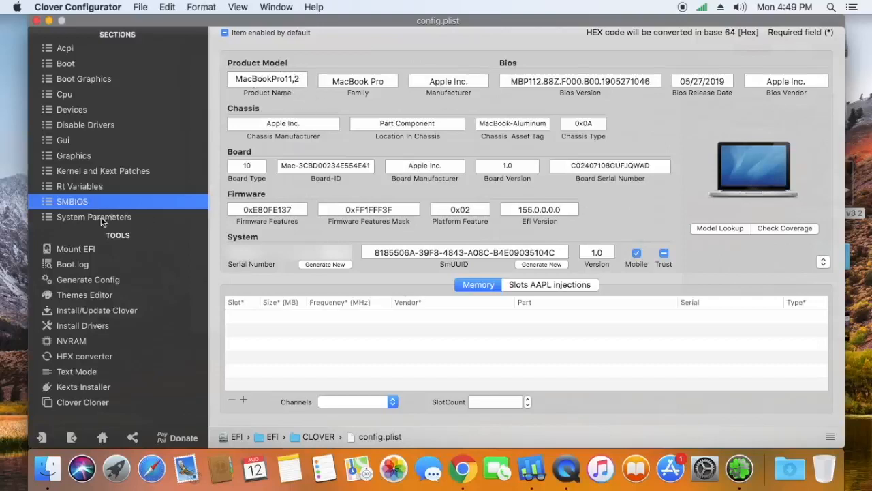
{"action": "left_click", "coordinate": [94, 217]}
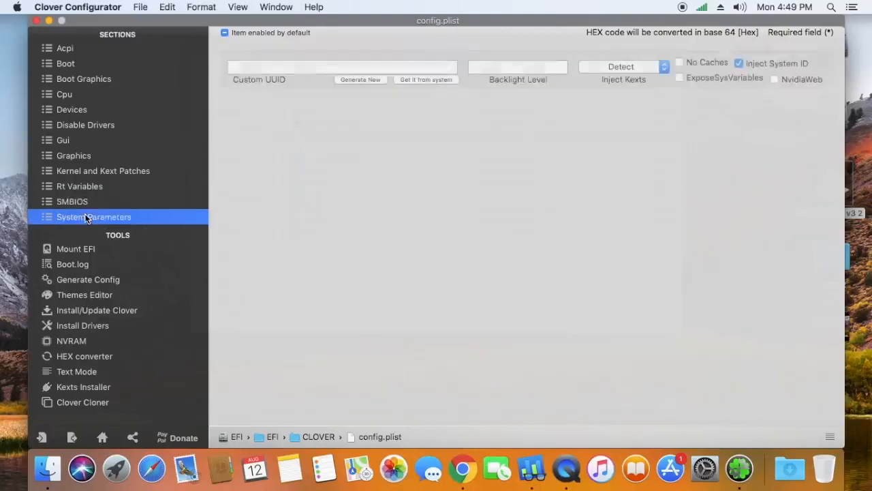